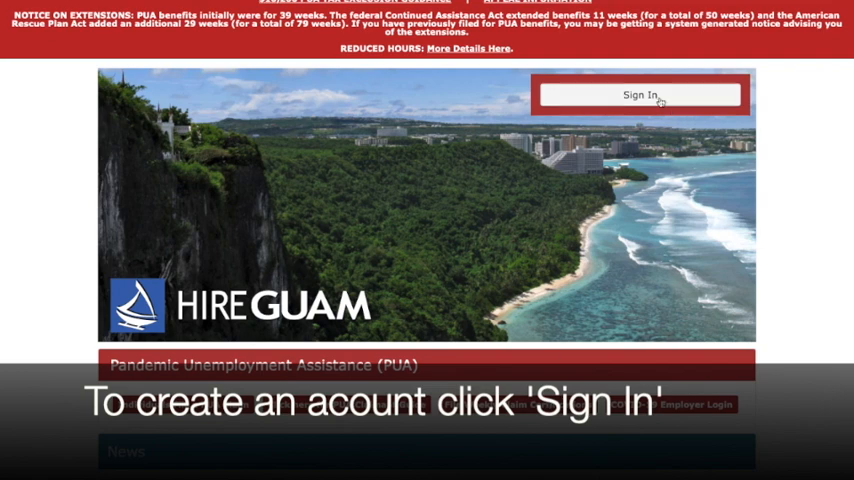
# Step: From Sign In, start the Employers and Agents account registration under Option 3
pyautogui.click(641, 94)
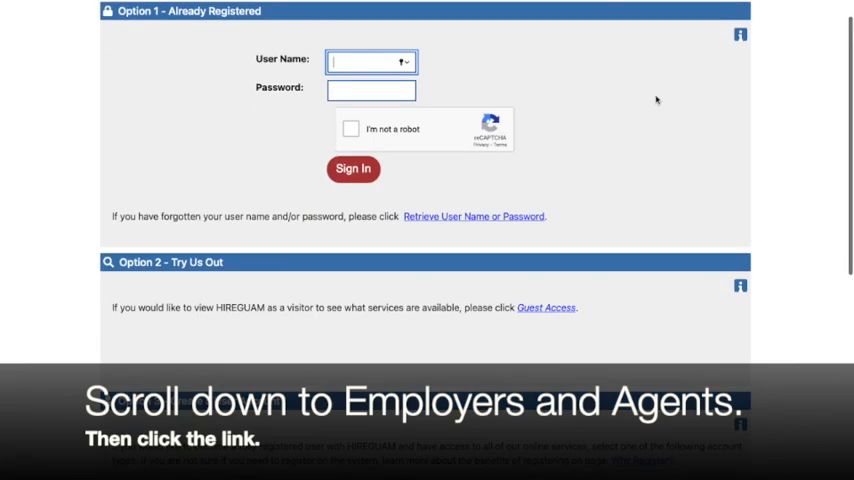
pyautogui.scroll(-3)
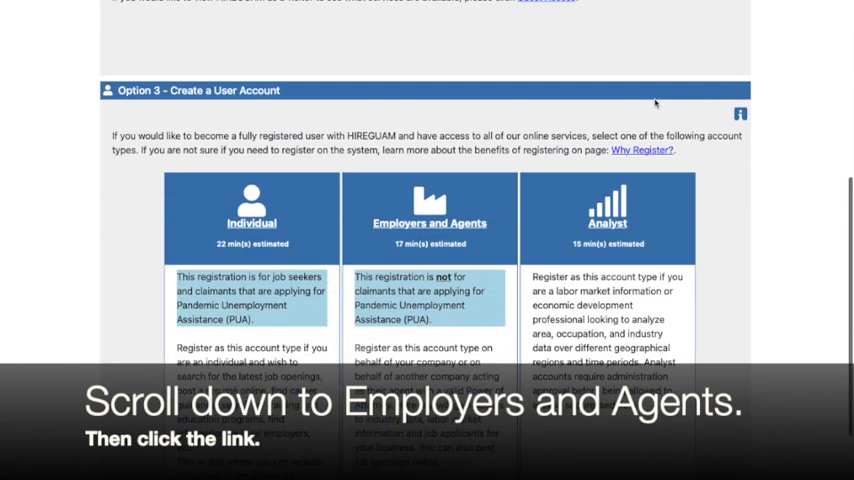
pyautogui.scroll(-3)
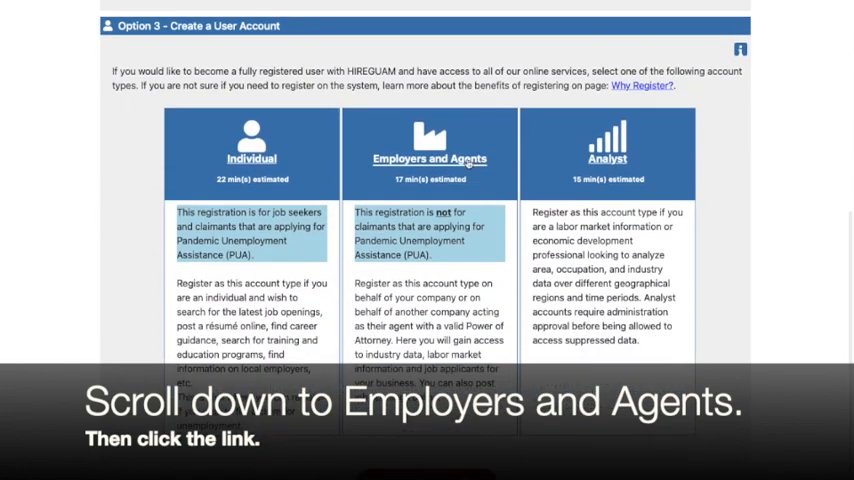
pyautogui.click(429, 158)
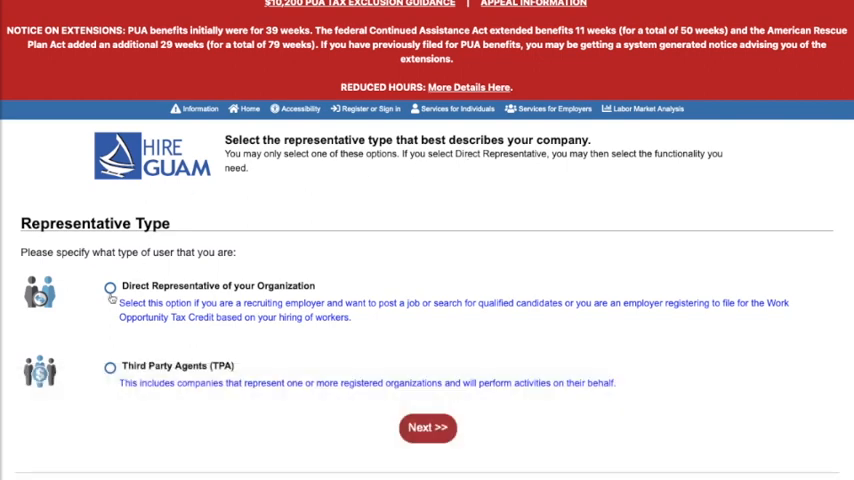
# Step: Choose Direct Representative of your Organization and proceed to Company Identification
pyautogui.click(110, 287)
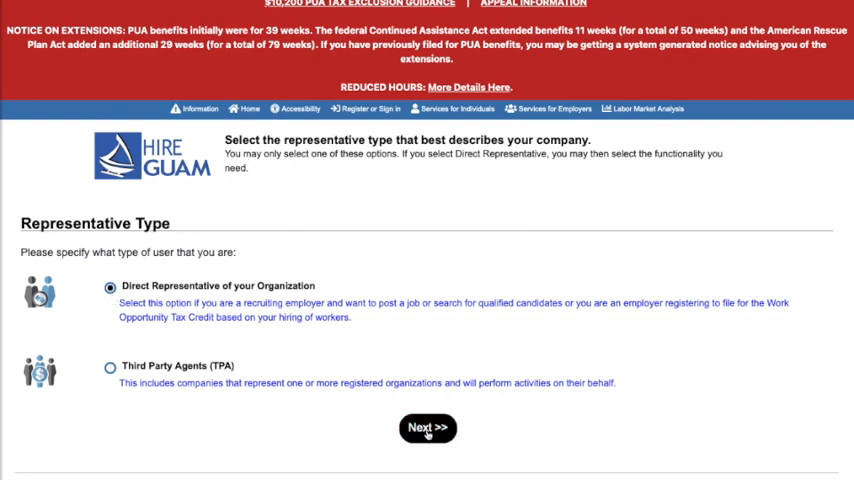
pyautogui.click(428, 427)
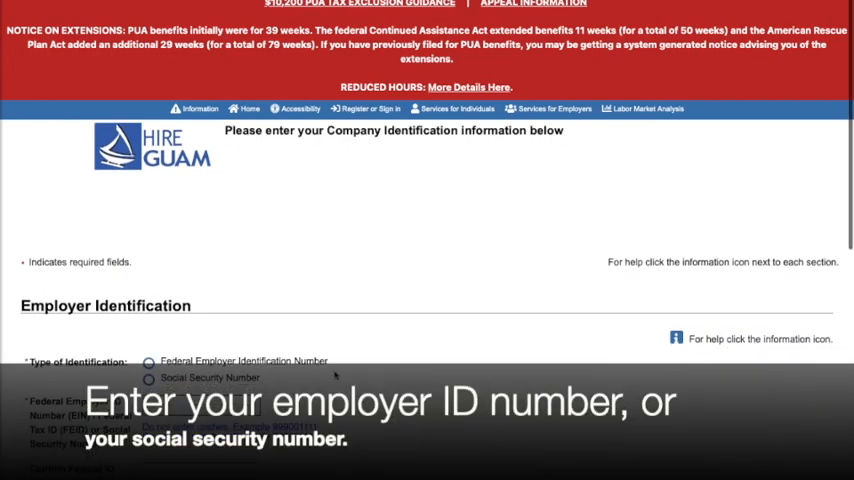
pyautogui.click(148, 285)
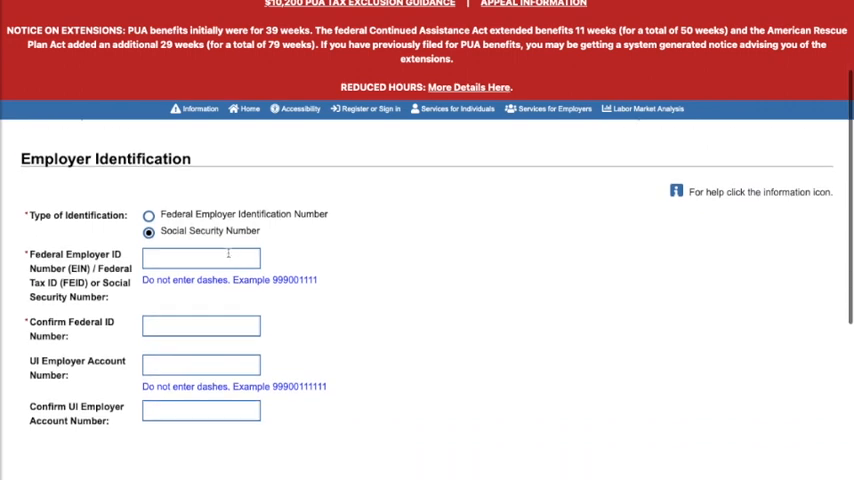
pyautogui.write('019283746')
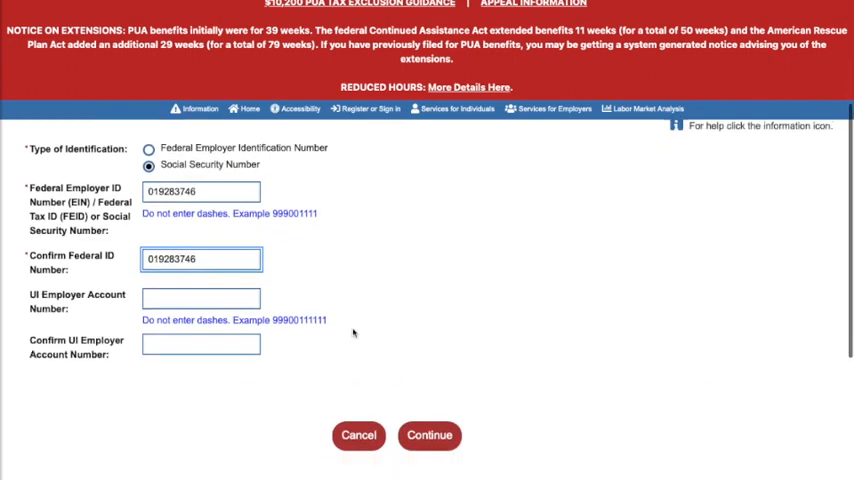
pyautogui.click(429, 434)
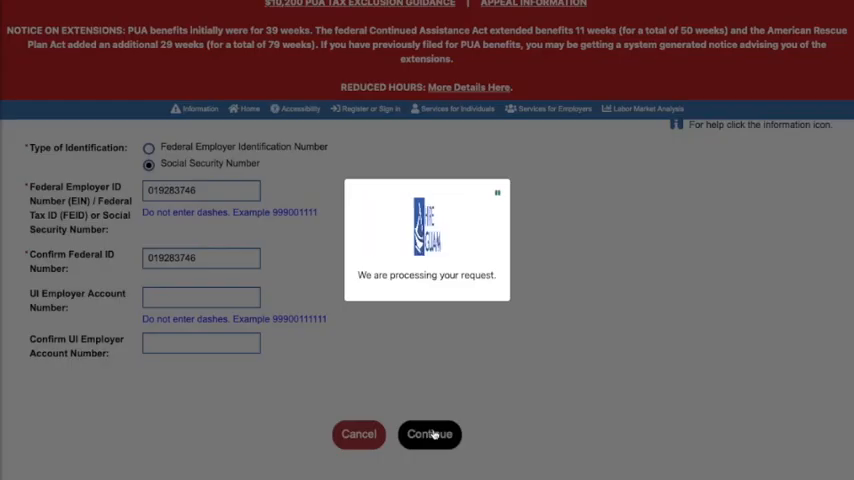
pyautogui.click(430, 434)
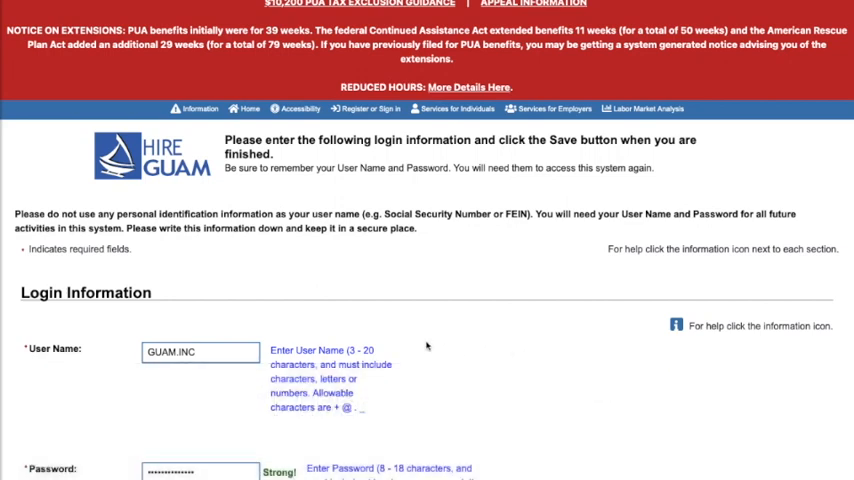
pyautogui.moveTo(382, 362)
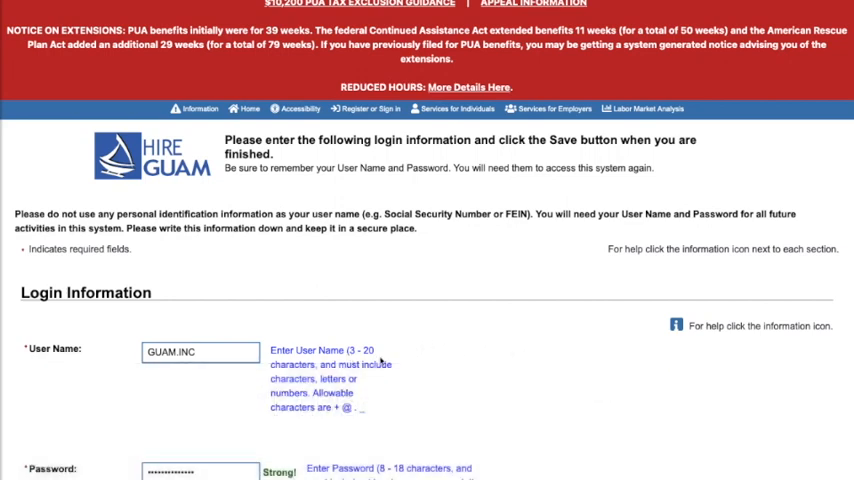
pyautogui.scroll(-3)
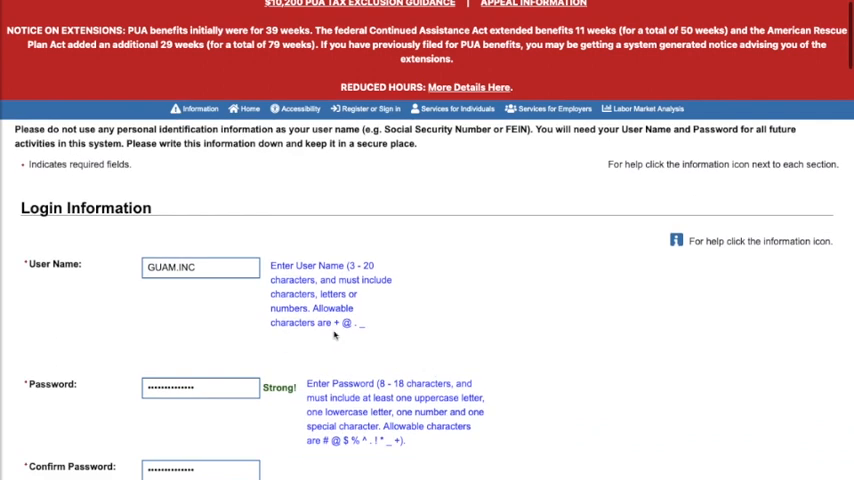
pyautogui.moveTo(352, 335)
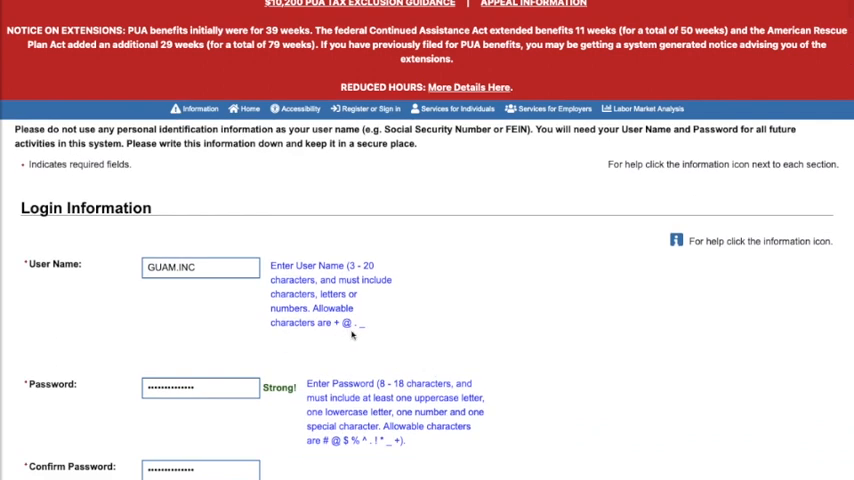
pyautogui.moveTo(363, 336)
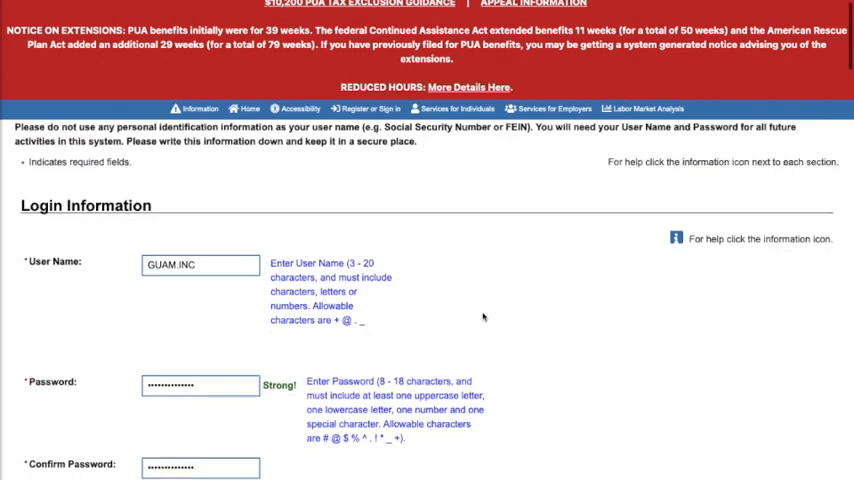
pyautogui.scroll(-3)
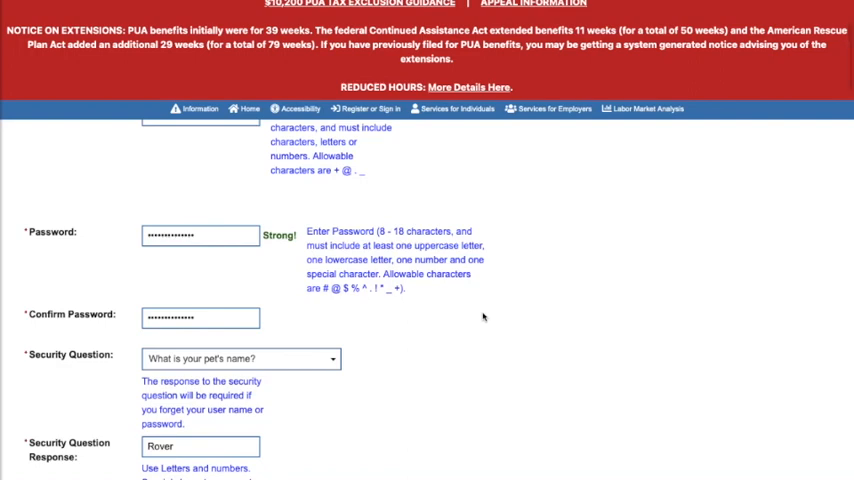
pyautogui.moveTo(436, 243)
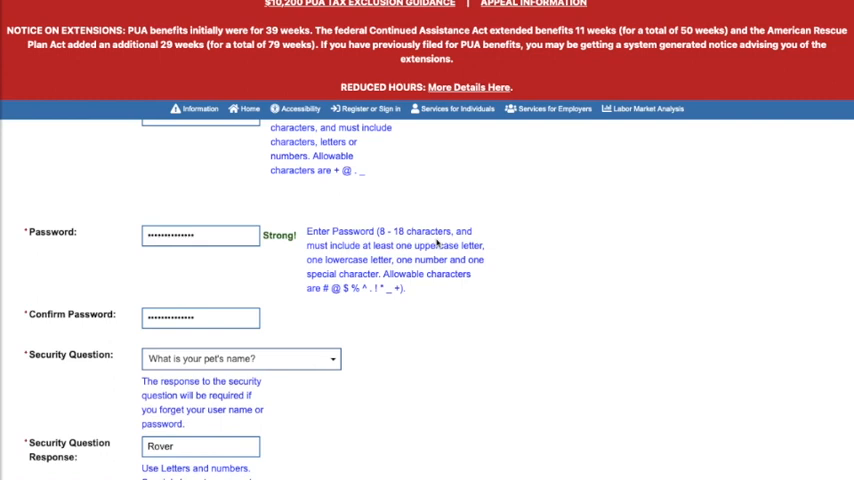
pyautogui.moveTo(254, 307)
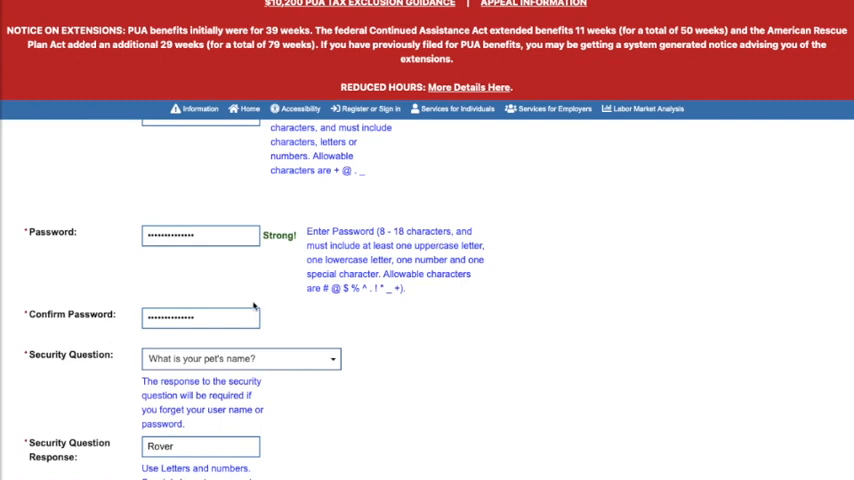
pyautogui.click(200, 317)
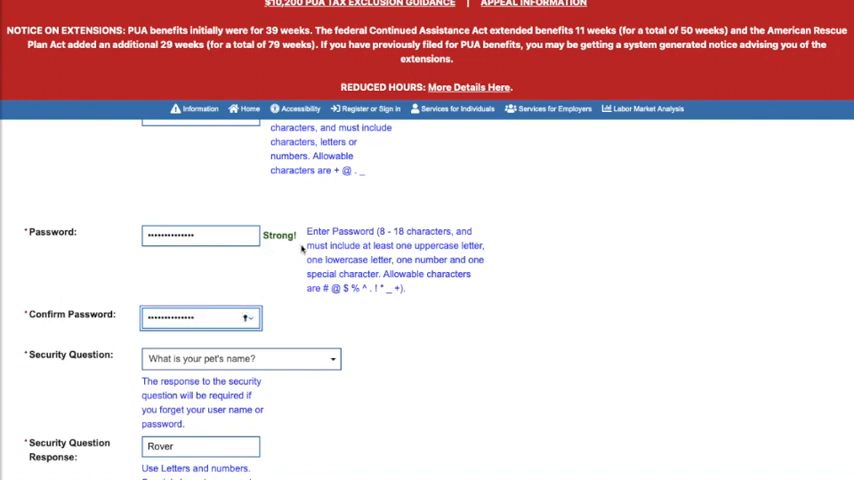
pyautogui.scroll(-3)
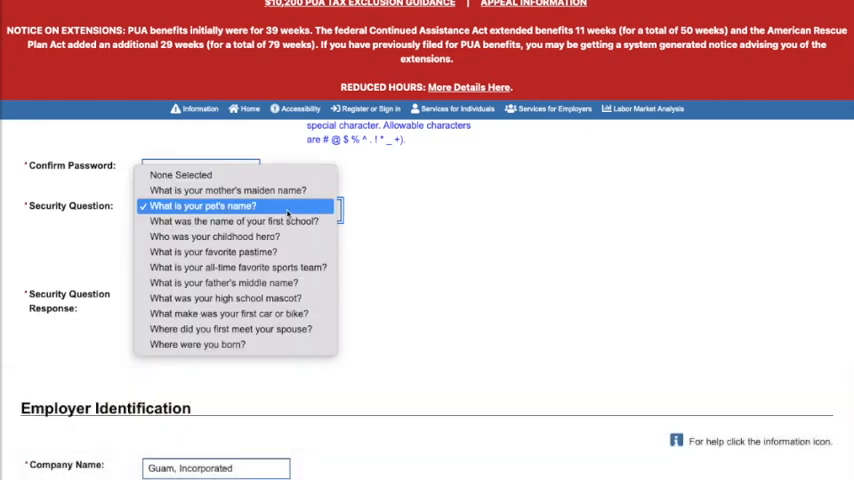
pyautogui.click(203, 205)
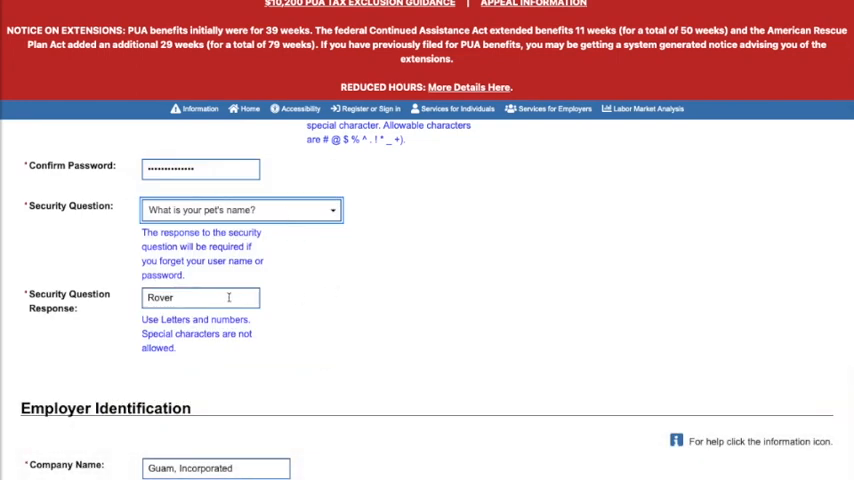
pyautogui.scroll(-3)
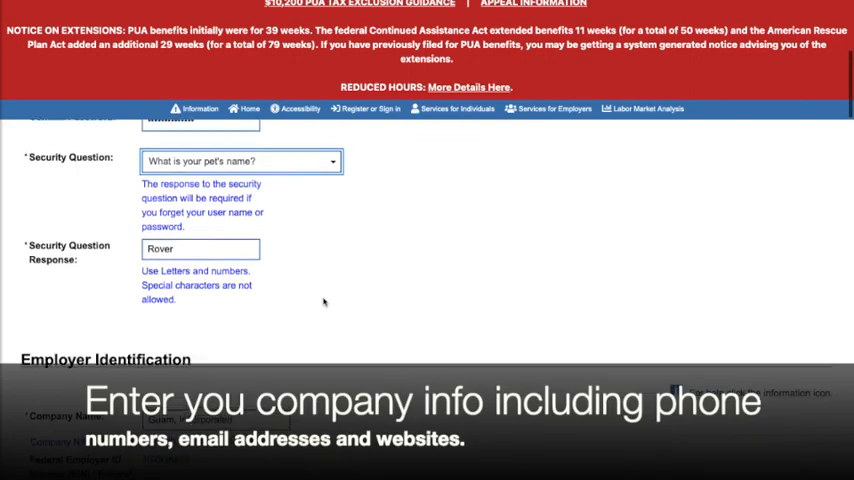
pyautogui.scroll(-3)
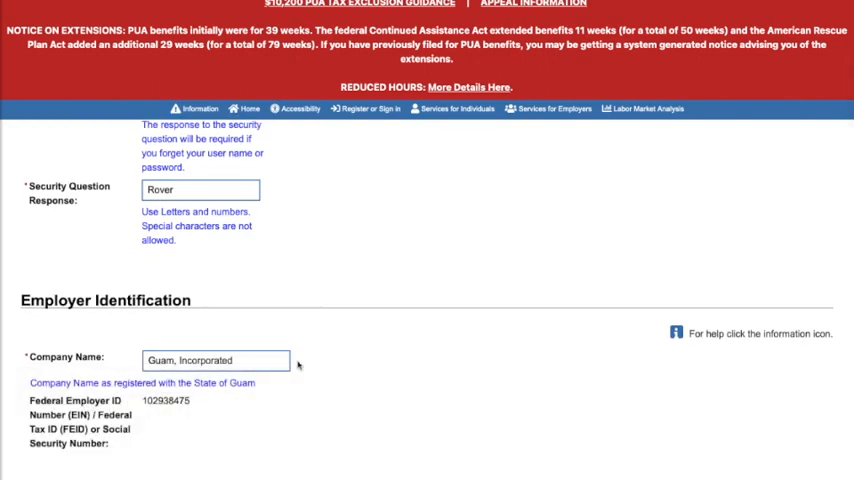
pyautogui.scroll(-3)
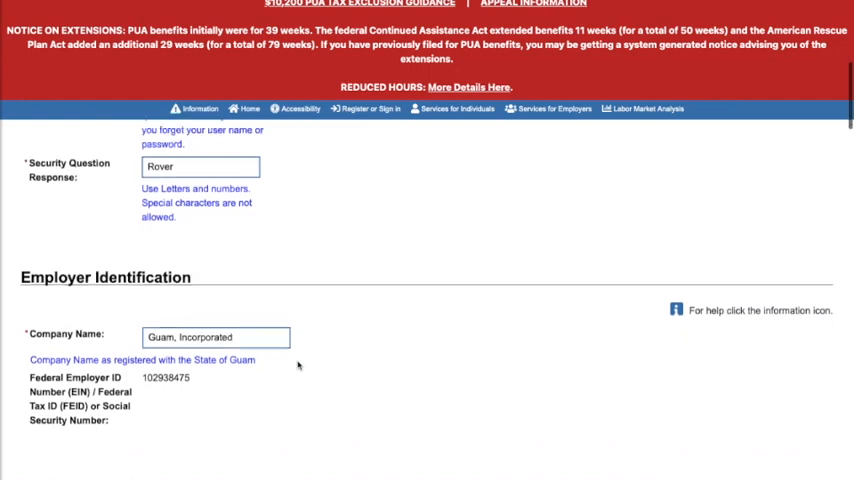
pyautogui.scroll(-3)
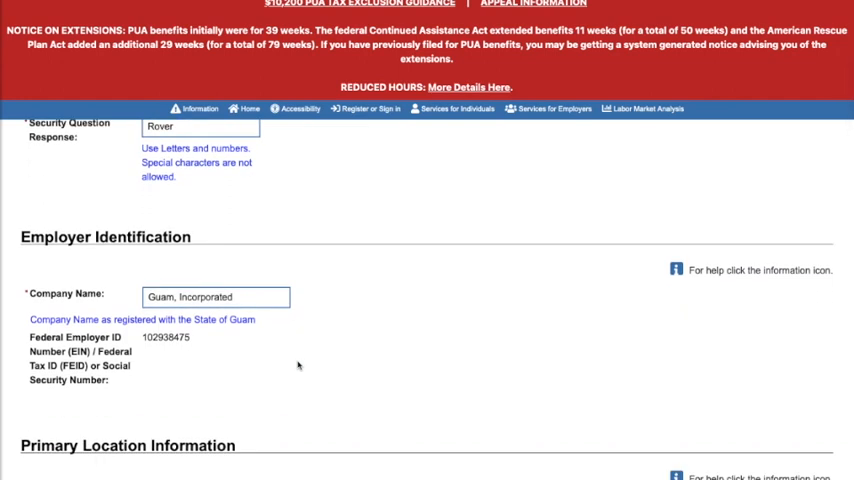
pyautogui.scroll(-3)
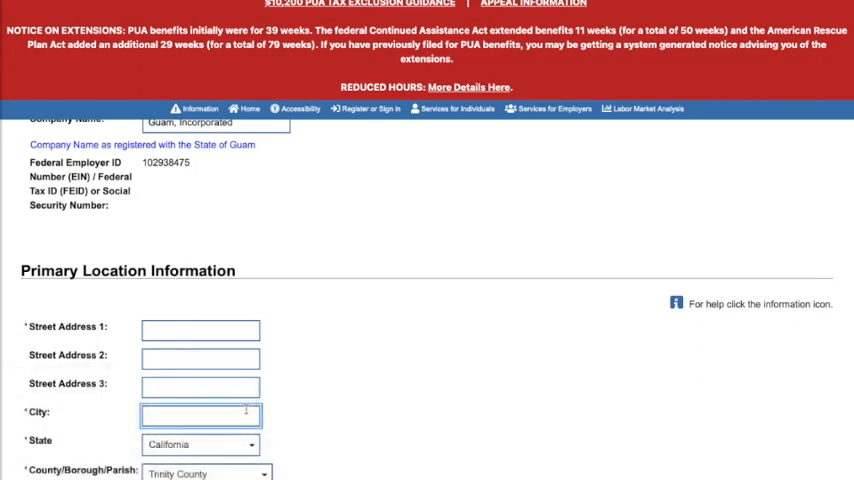
pyautogui.write('710 Marine Corps Dr')
pyautogui.write('96910')
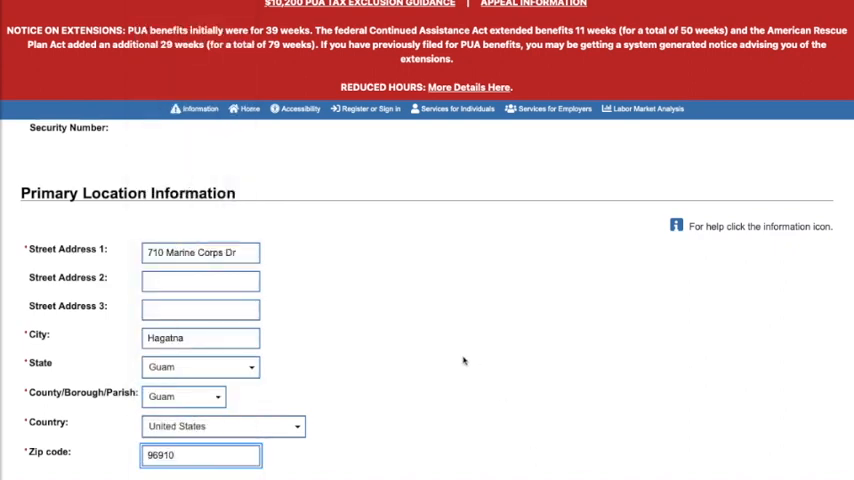
pyautogui.scroll(-3)
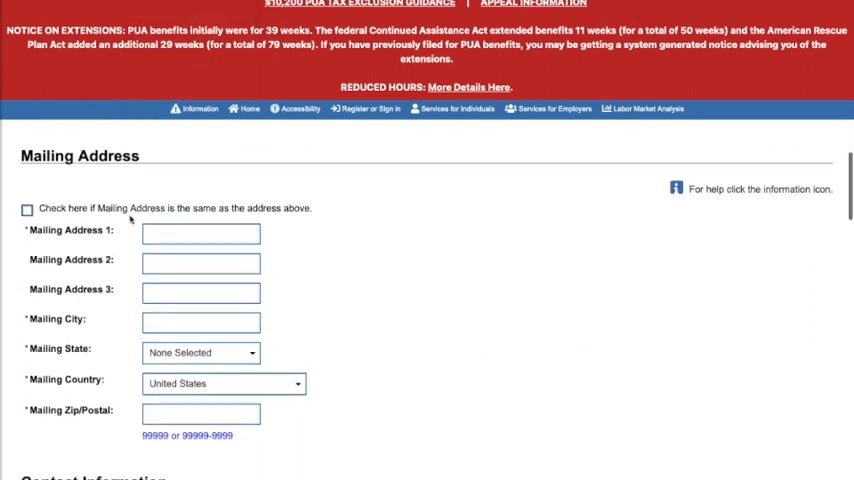
pyautogui.click(26, 209)
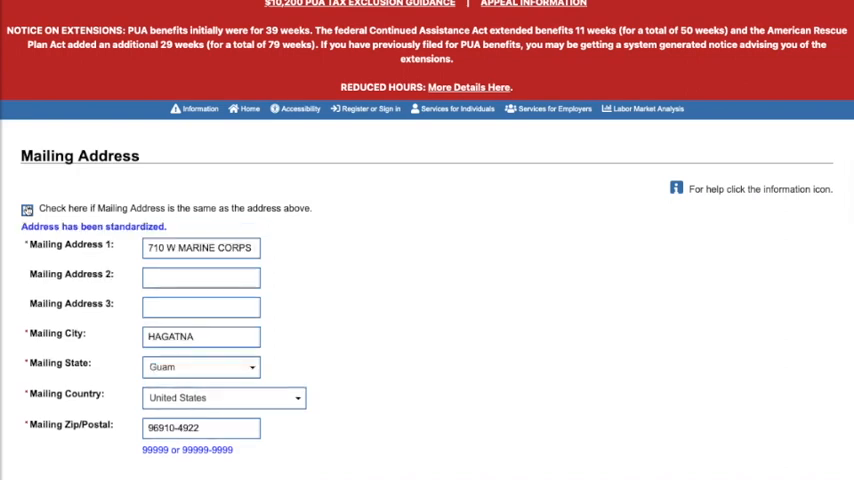
pyautogui.click(27, 208)
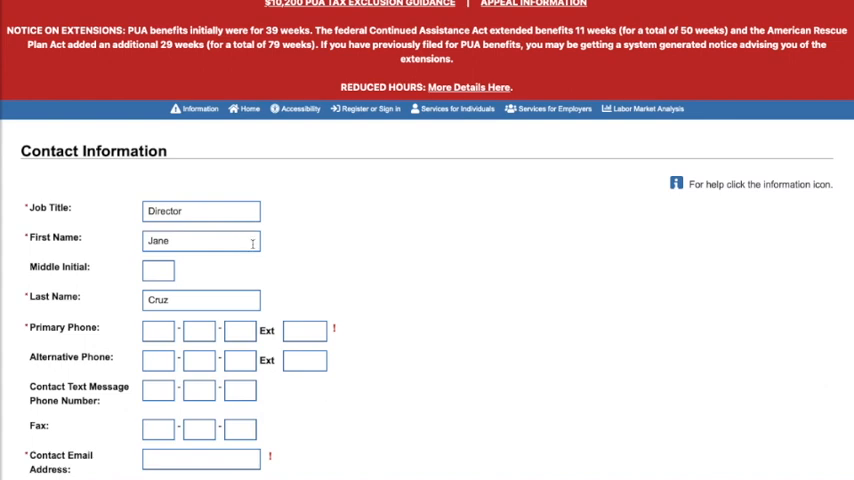
pyautogui.scroll(-3)
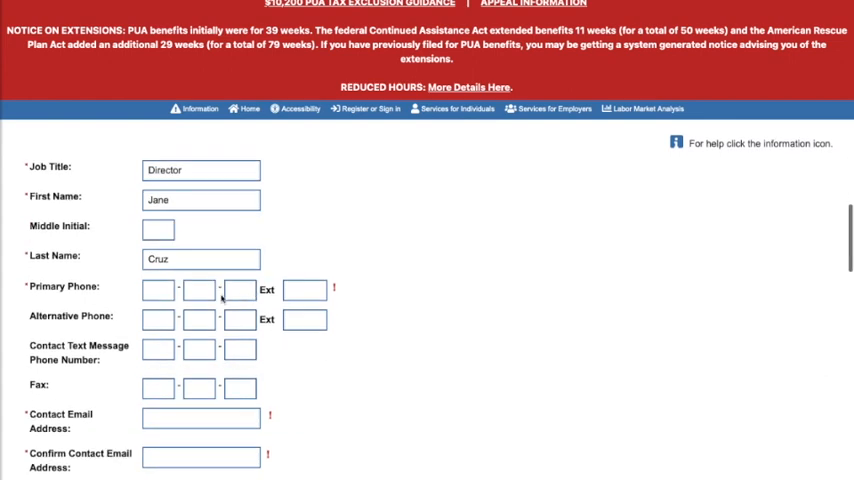
pyautogui.write('671')
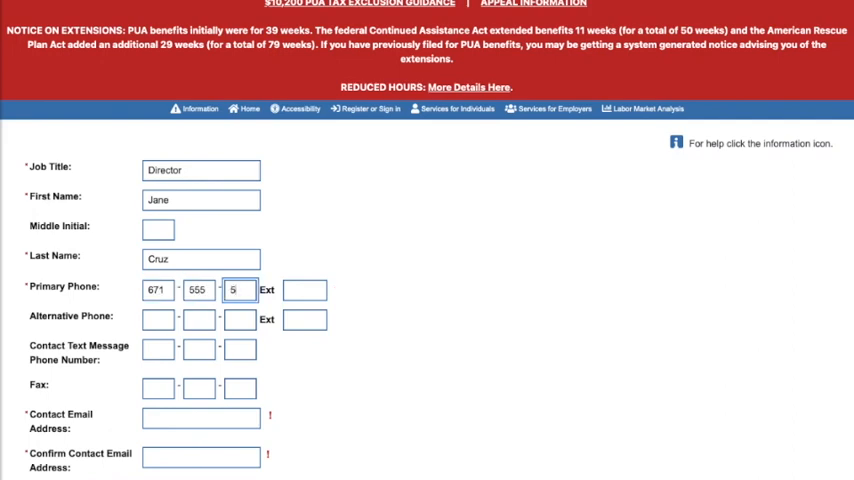
pyautogui.write('555')
pyautogui.click(201, 456)
pyautogui.write('test@gmail')
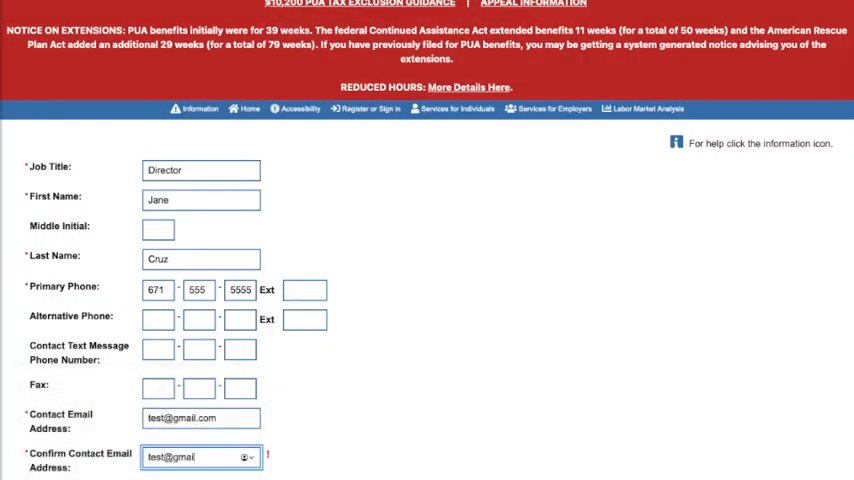
pyautogui.scroll(-3)
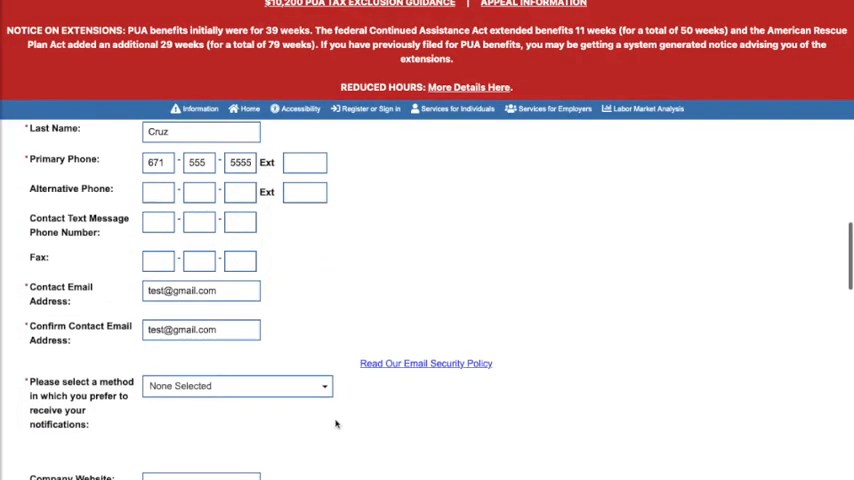
# Step: Set the preferred notification method to Internal Message
pyautogui.scroll(-3)
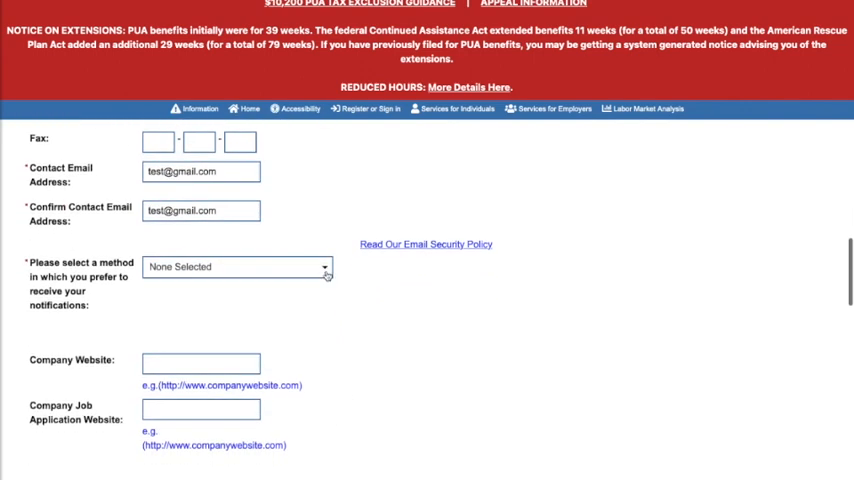
pyautogui.click(238, 267)
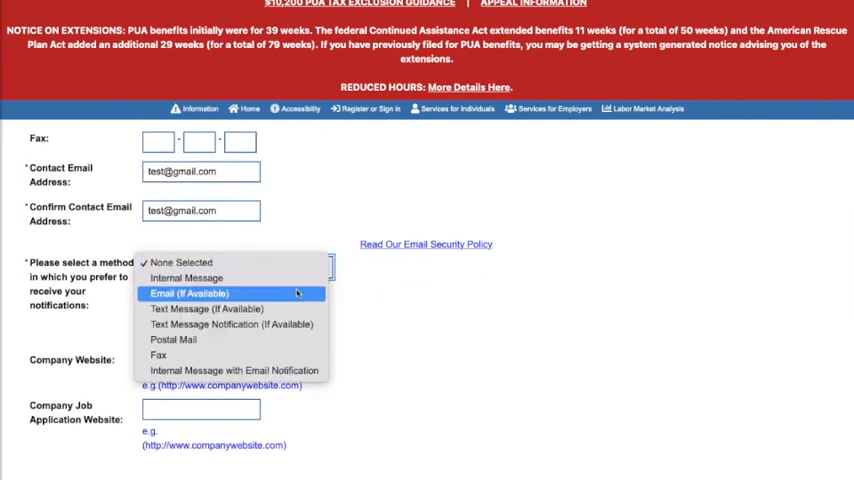
pyautogui.click(185, 277)
pyautogui.write('h')
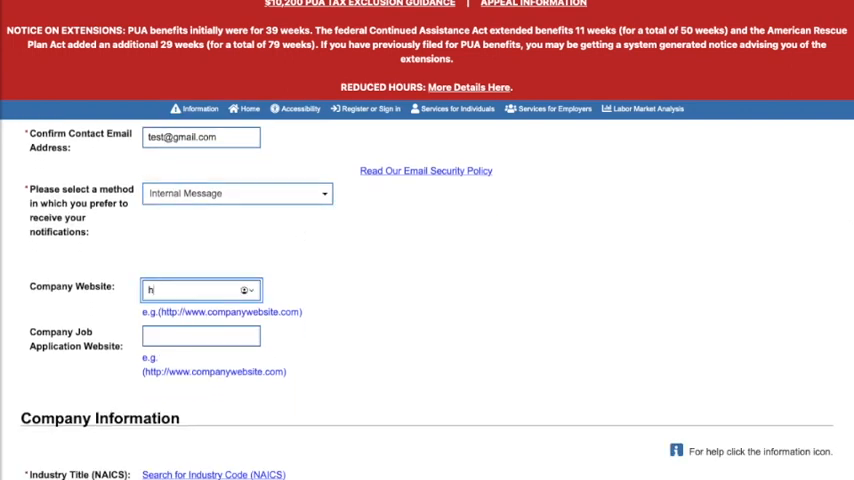
# Step: Clear the typed Company Website so it stays blank, down to Company Information
pyautogui.write('ttp')
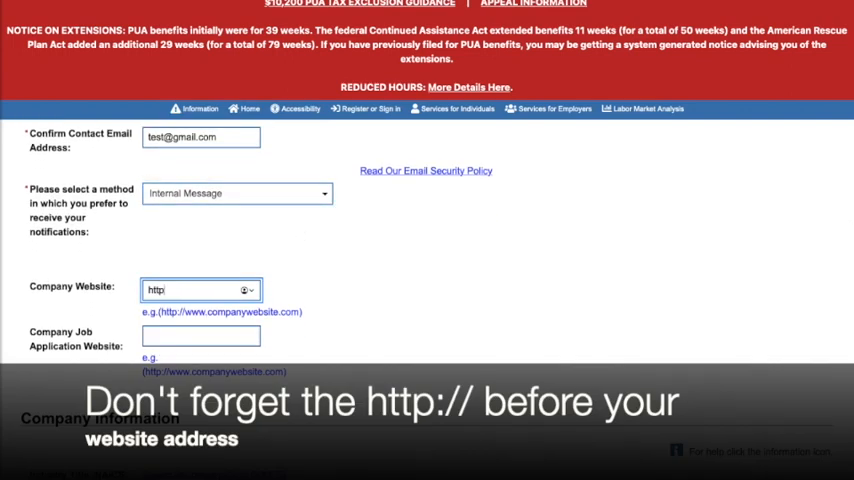
pyautogui.write('://')
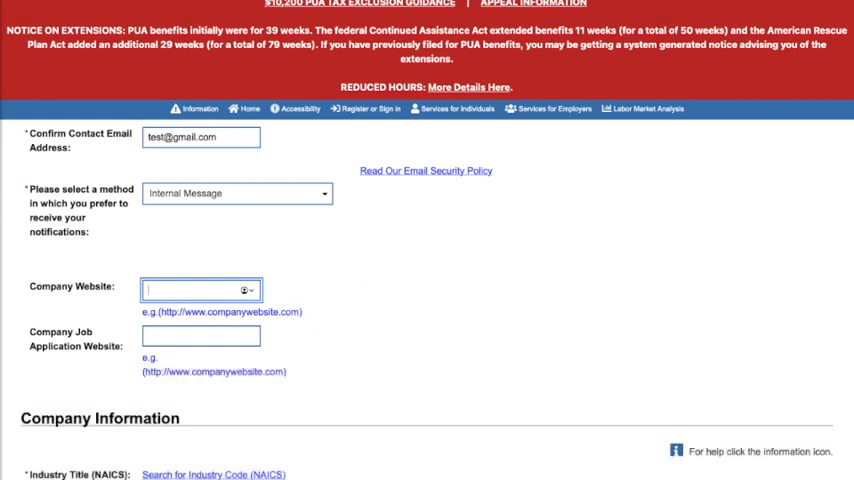
pyautogui.scroll(-3)
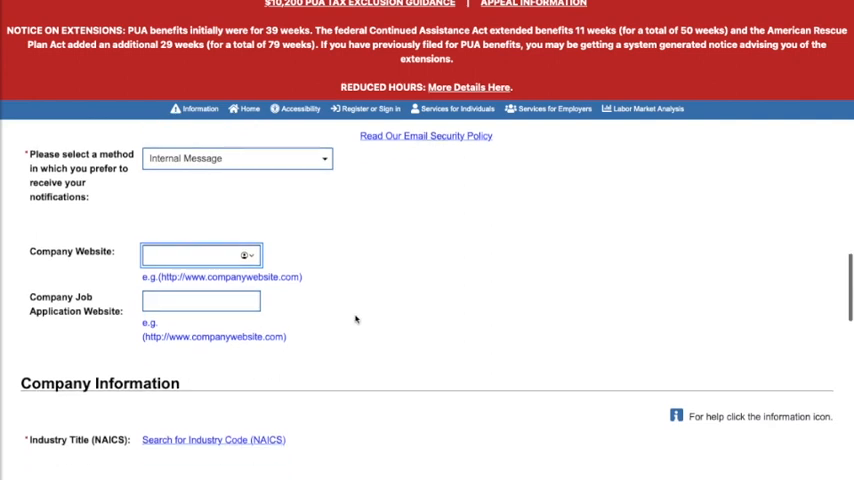
pyautogui.scroll(-3)
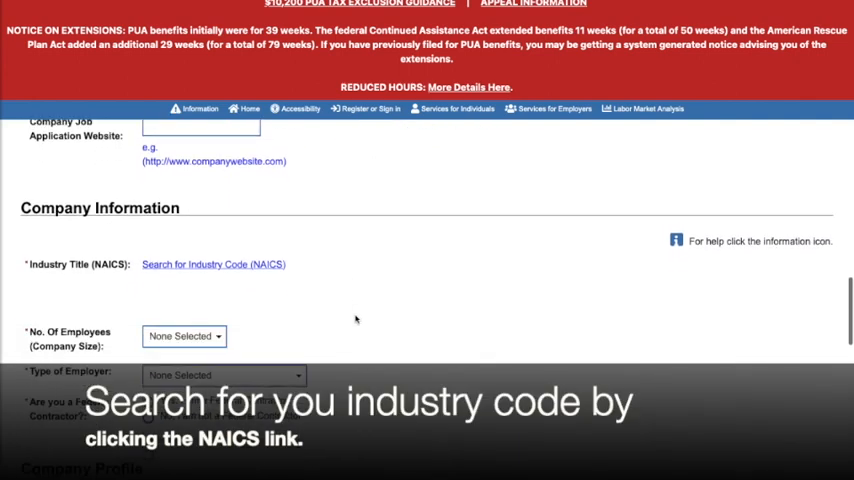
# Step: Search industries for 'manufacturing' and pick NAICS 325199, All Other Basic Organic Chemical Manufacturing
pyautogui.scroll(-3)
pyautogui.write('ma')
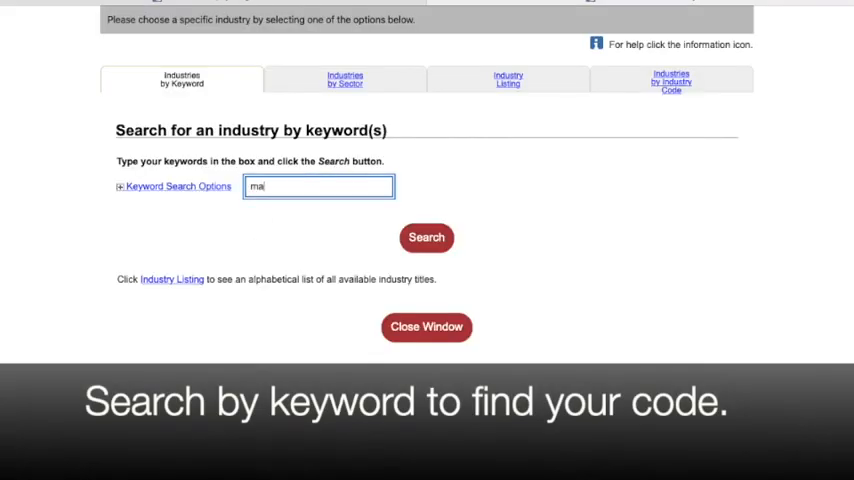
pyautogui.write('nufacturing')
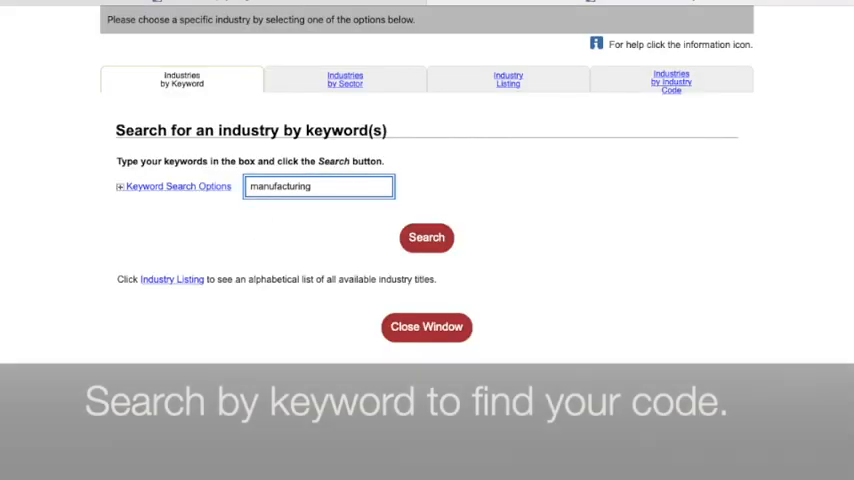
pyautogui.click(426, 237)
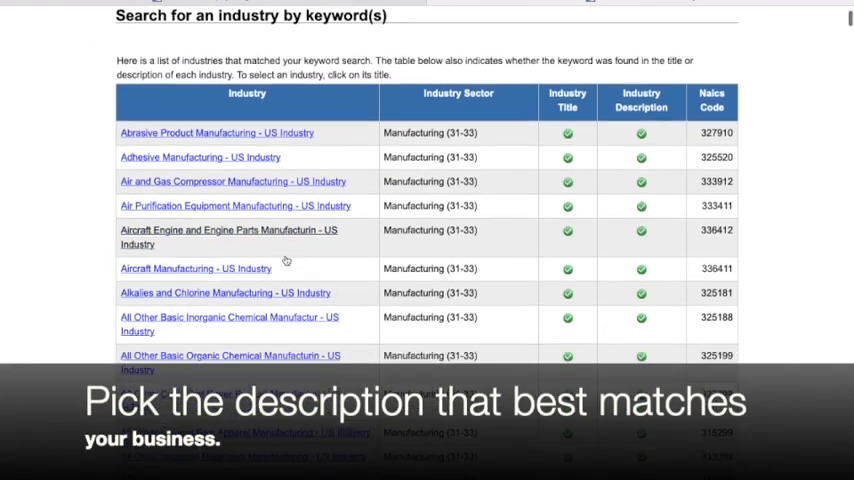
pyautogui.scroll(-3)
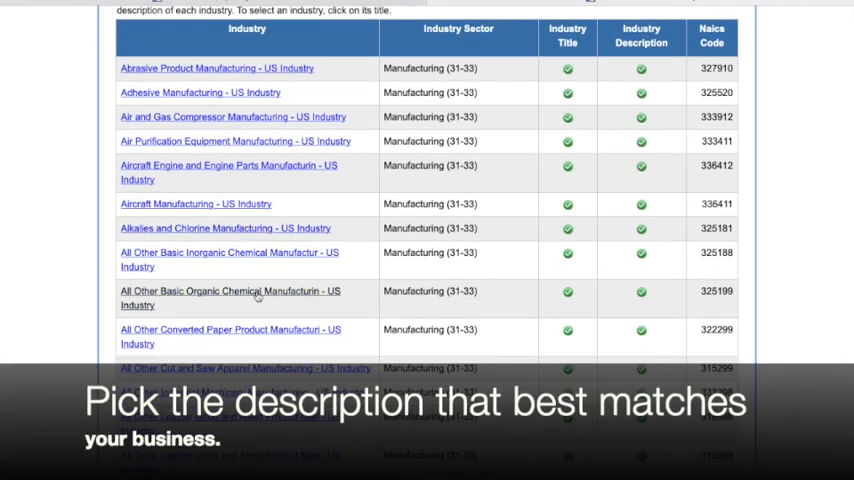
pyautogui.click(229, 291)
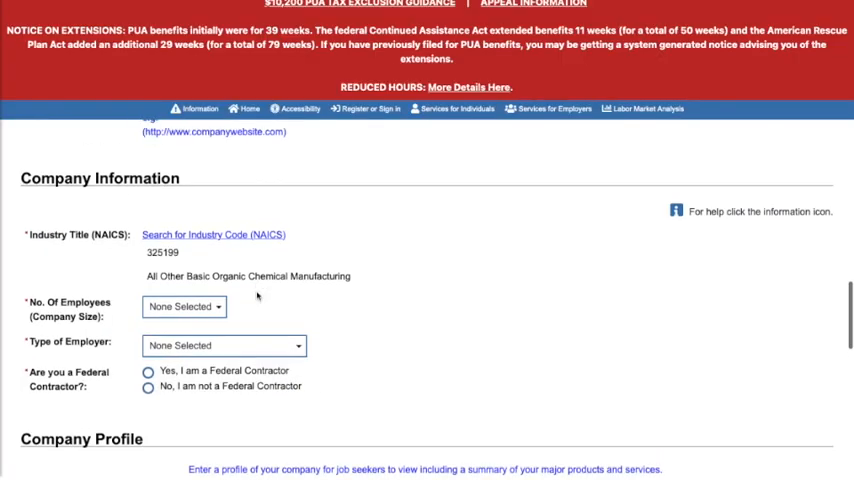
# Step: Set employees to 1-4, employer type Private Sector, and not a Federal Contractor
pyautogui.click(184, 306)
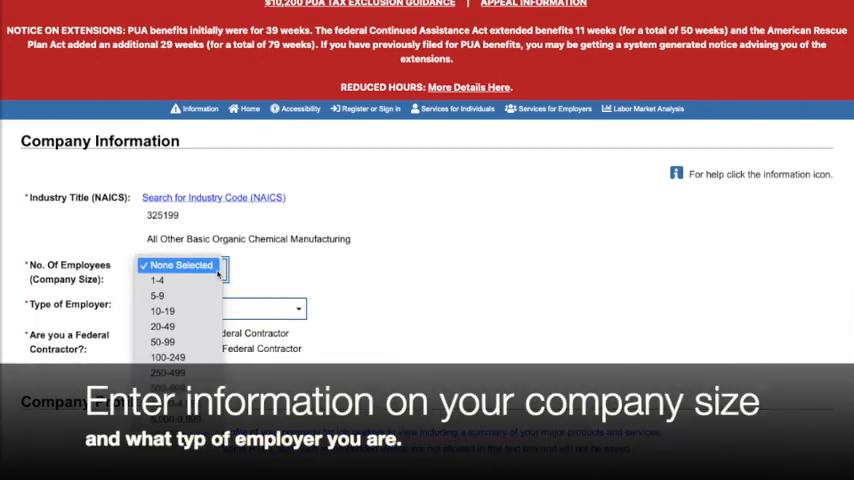
pyautogui.click(157, 280)
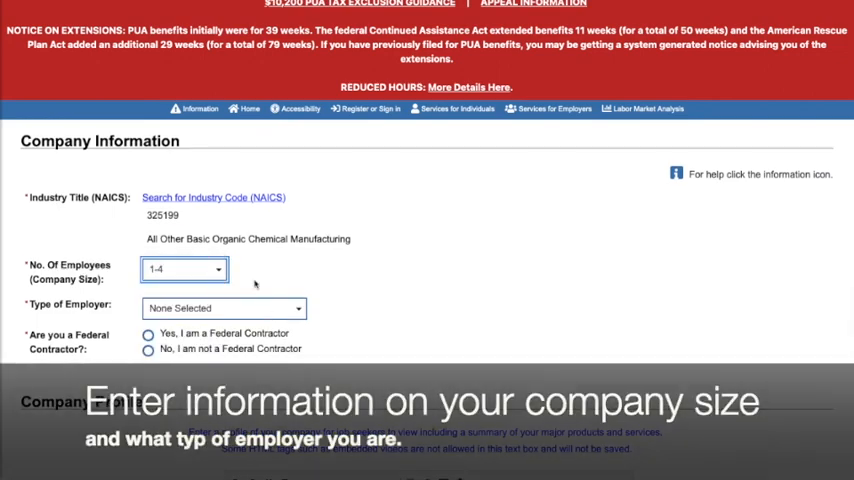
pyautogui.click(224, 308)
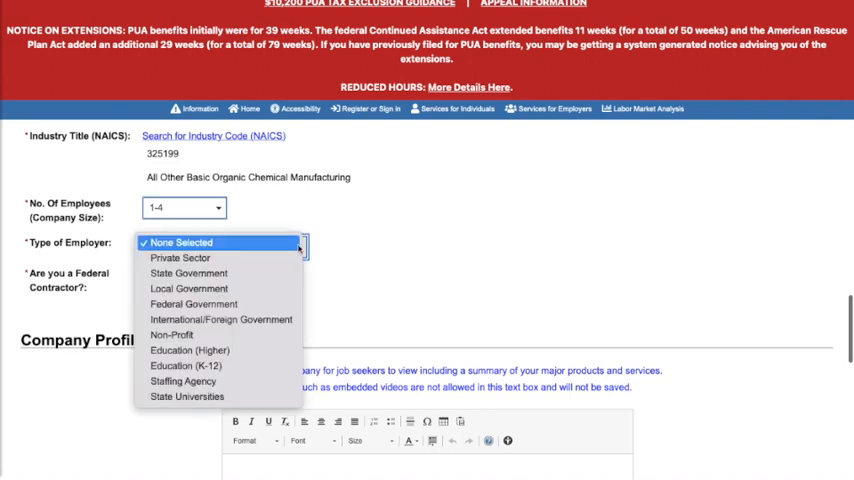
pyautogui.moveTo(180, 258)
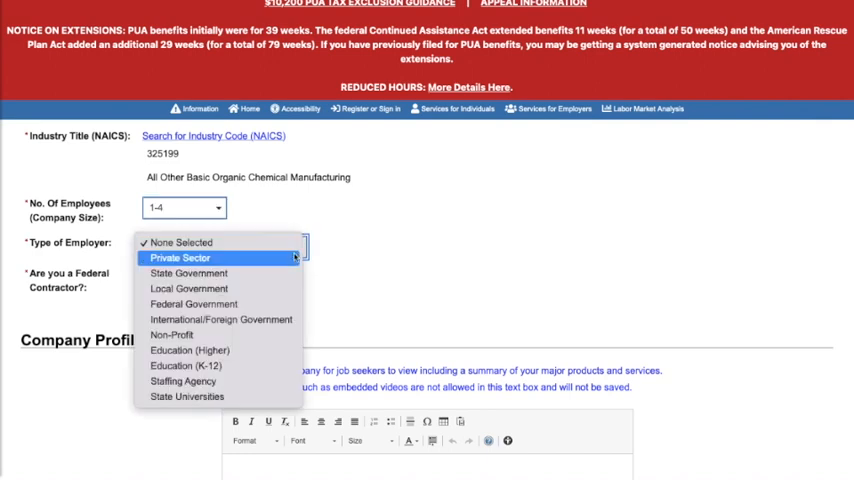
pyautogui.click(180, 258)
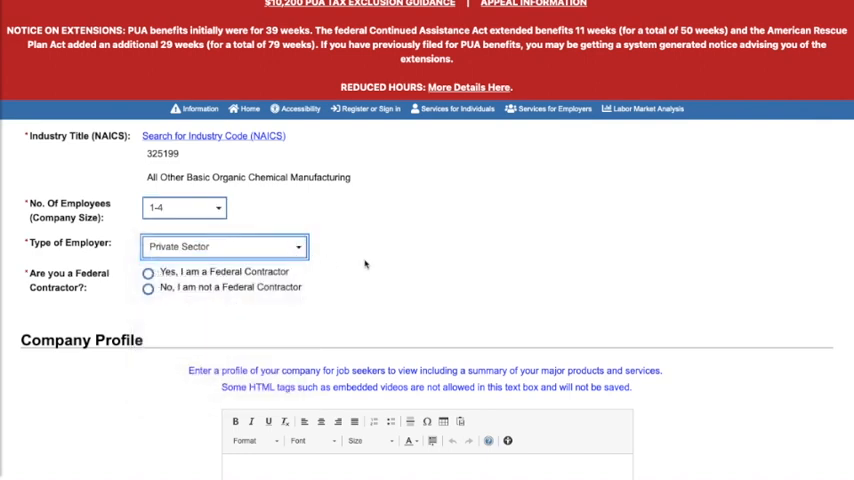
pyautogui.scroll(-3)
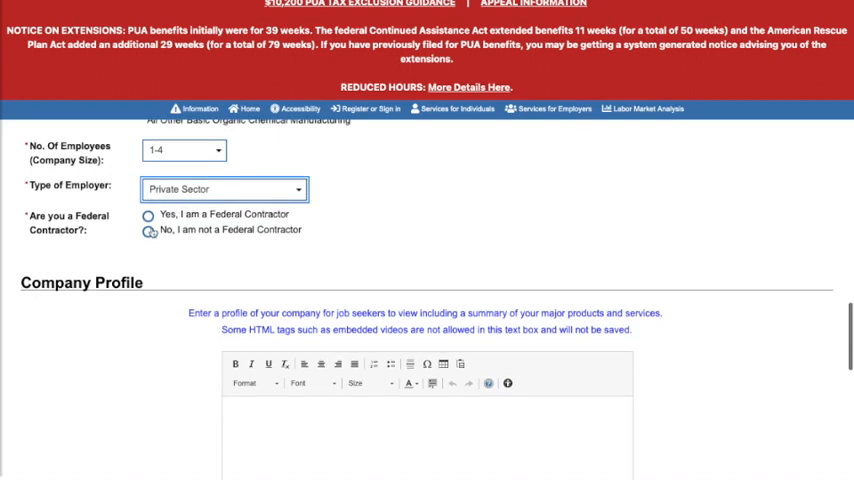
pyautogui.click(148, 229)
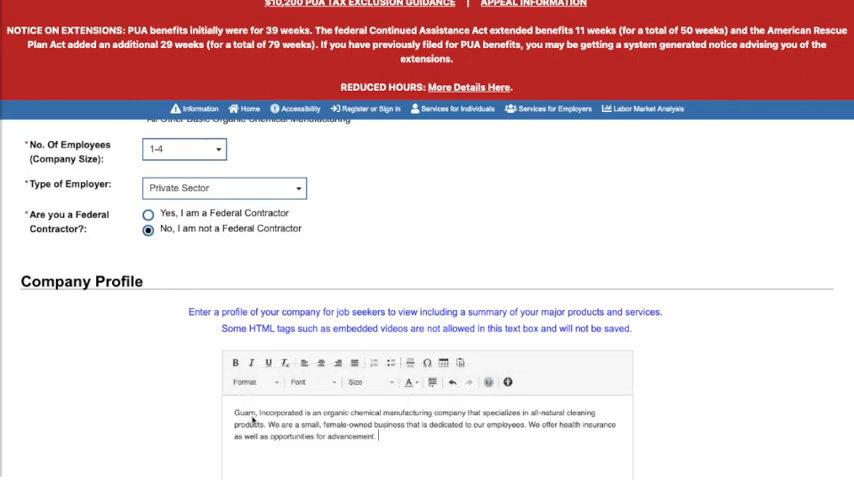
pyautogui.moveTo(675, 436)
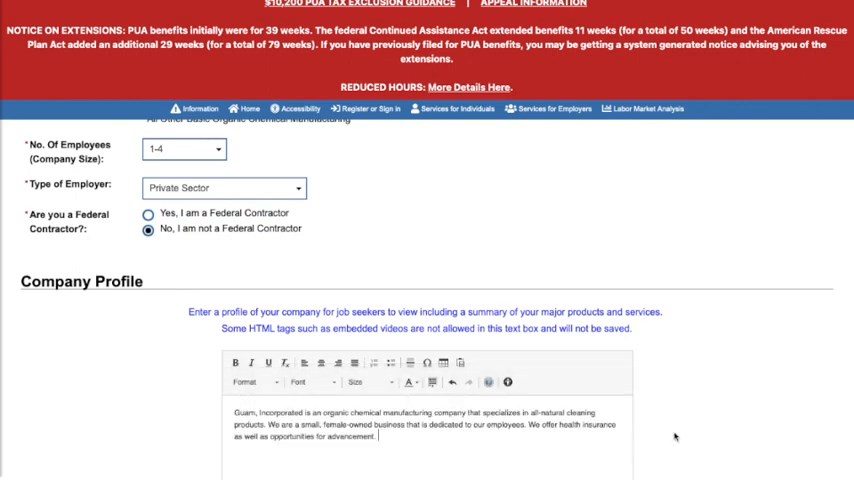
# Step: Scroll down past the Company Profile to the Special Characteristics checklist
pyautogui.scroll(-3)
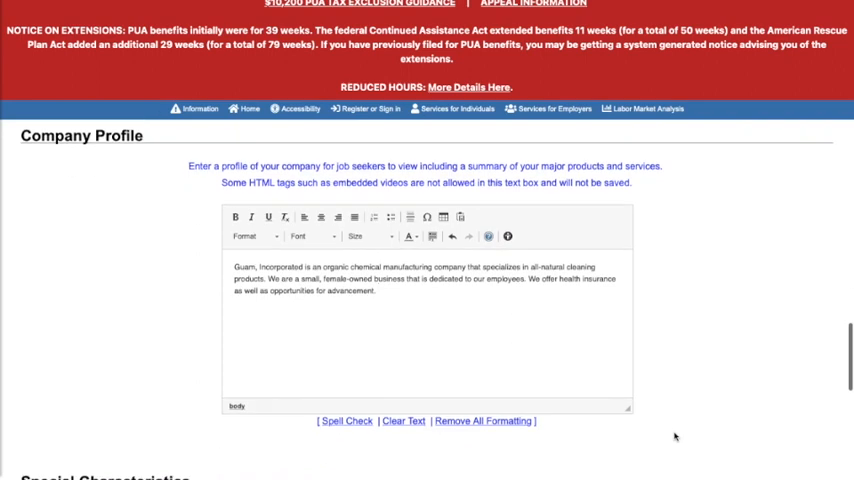
pyautogui.scroll(-3)
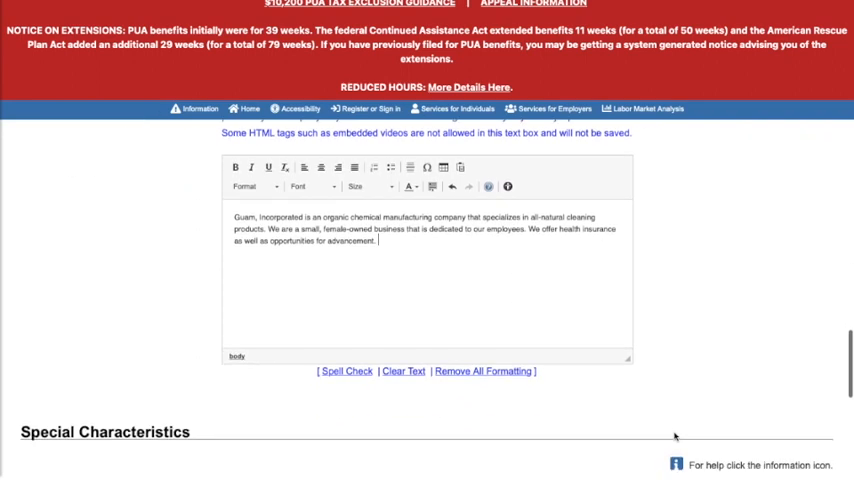
pyautogui.scroll(-3)
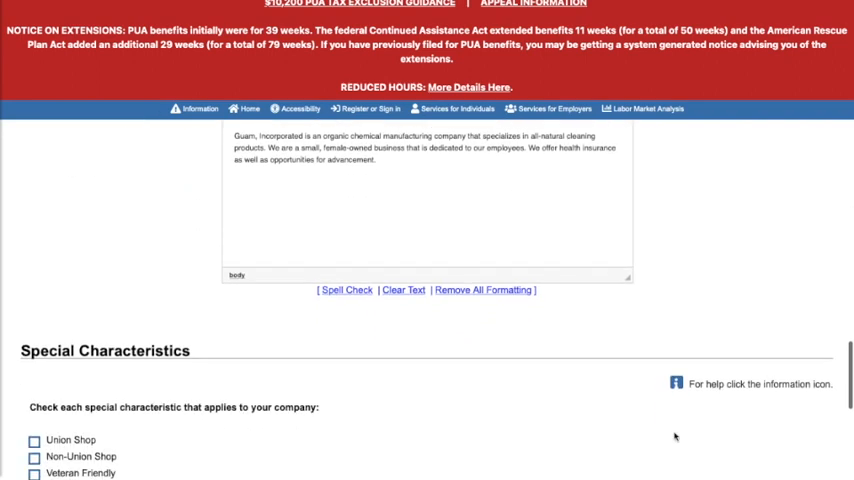
pyautogui.scroll(-3)
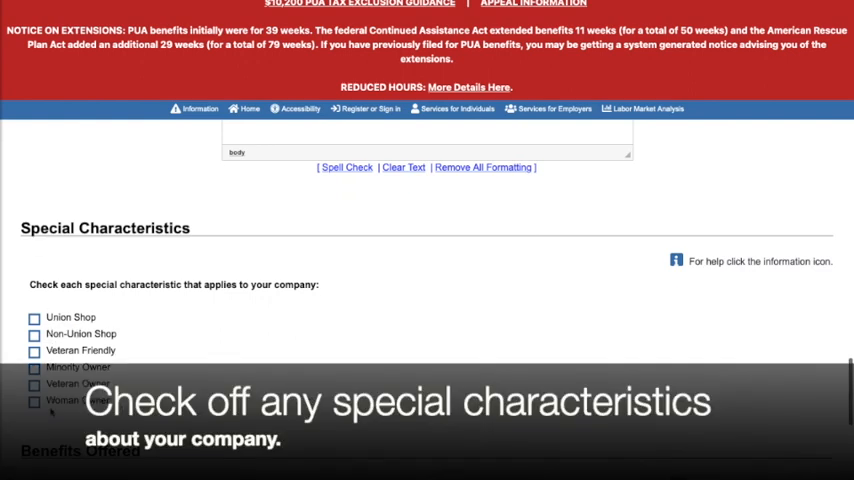
# Step: Check Woman Owner, then choose 'Benefits provided outlined below'
pyautogui.click(34, 400)
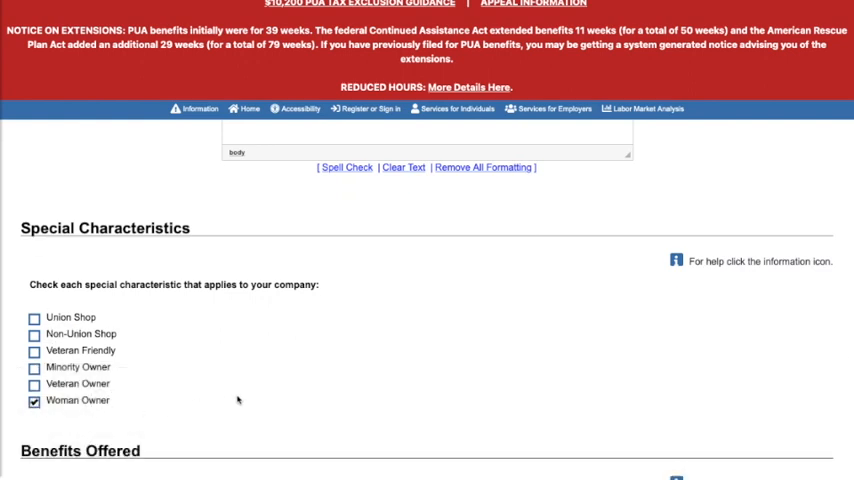
pyautogui.scroll(-3)
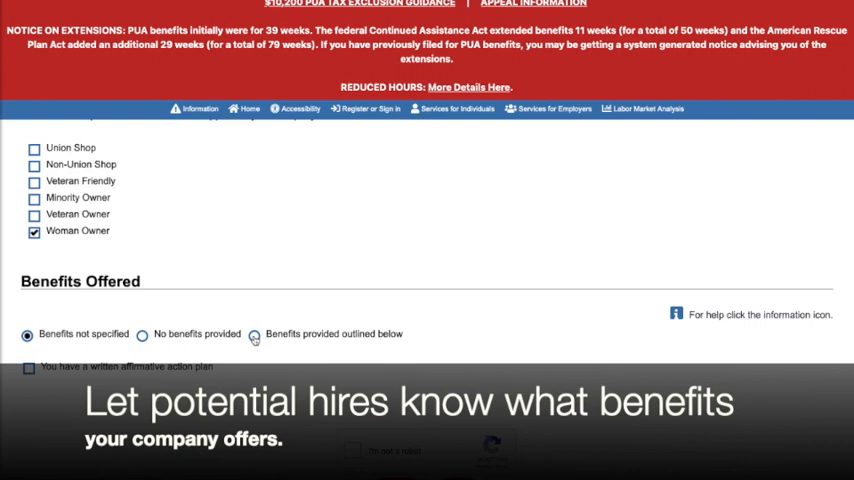
pyautogui.click(254, 334)
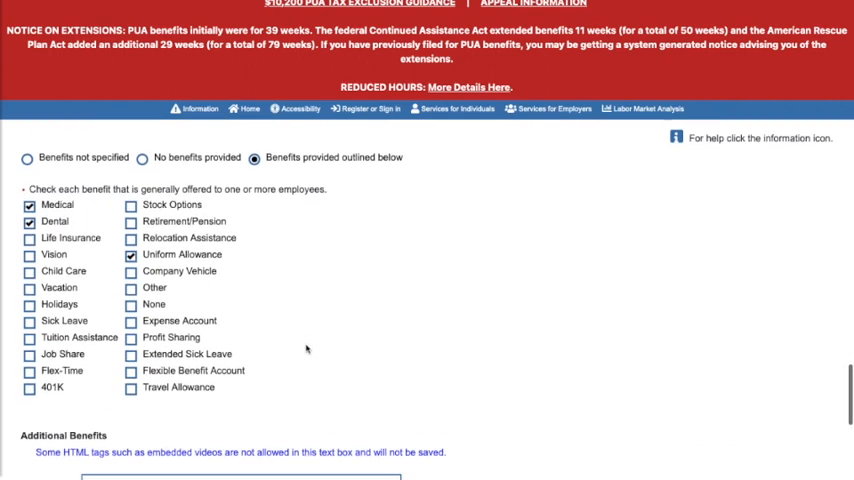
# Step: Scroll down to the Additional Benefits box and reCAPTCHA check
pyautogui.scroll(-3)
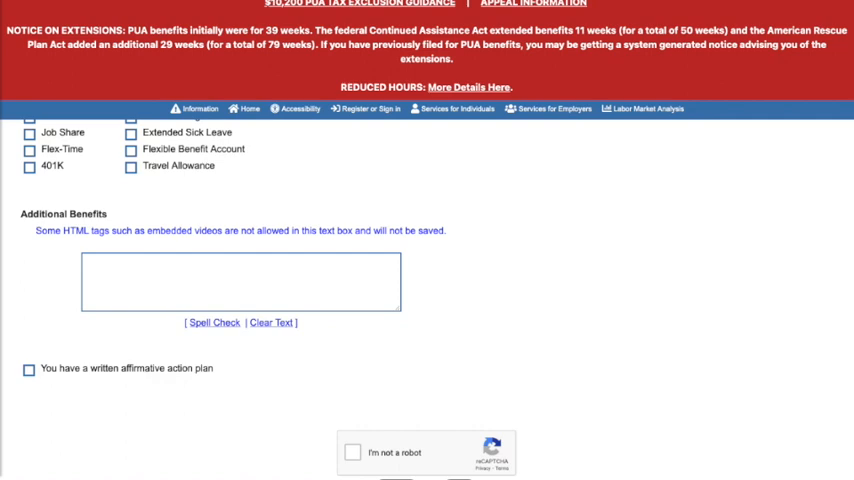
# Step: Pass the 'I'm not a robot' check and save the employer registration
pyautogui.scroll(-3)
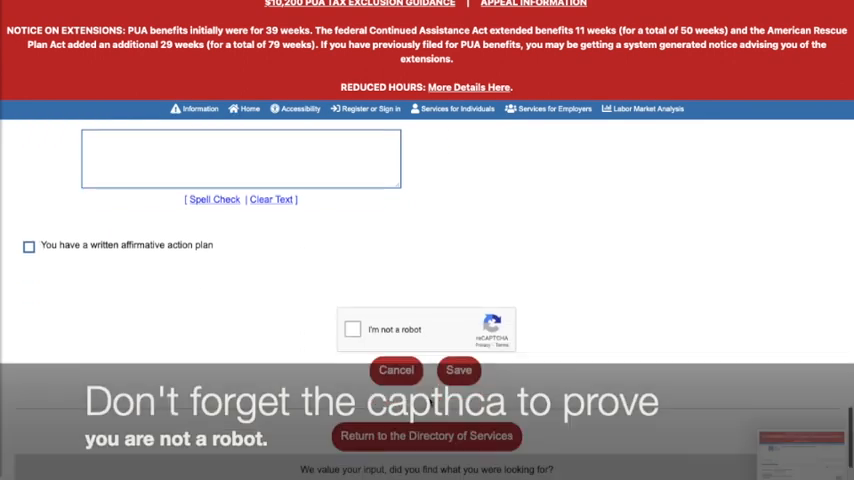
pyautogui.click(352, 329)
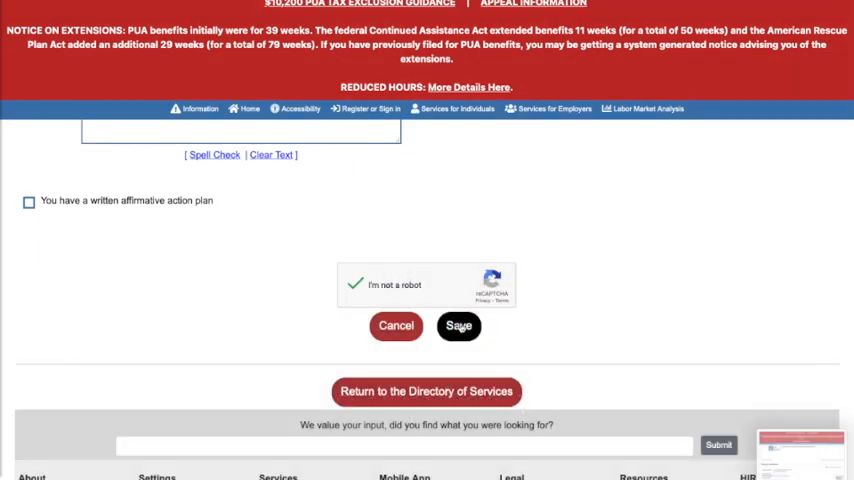
pyautogui.click(458, 325)
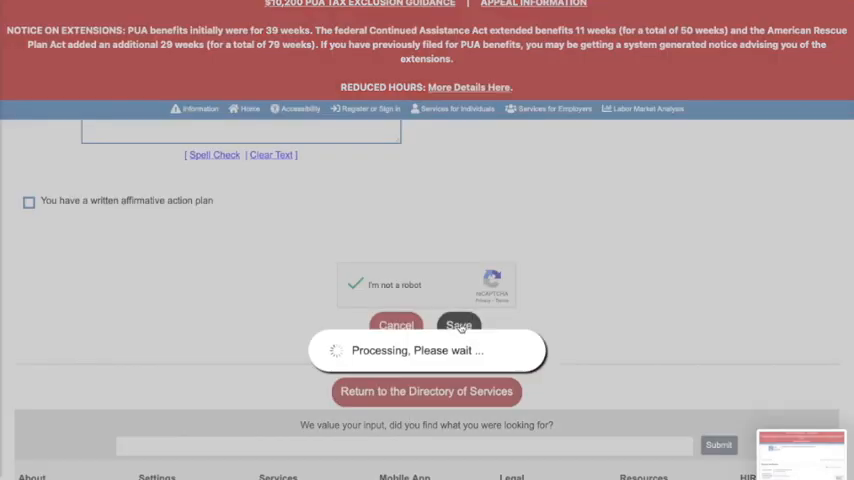
pyautogui.click(459, 324)
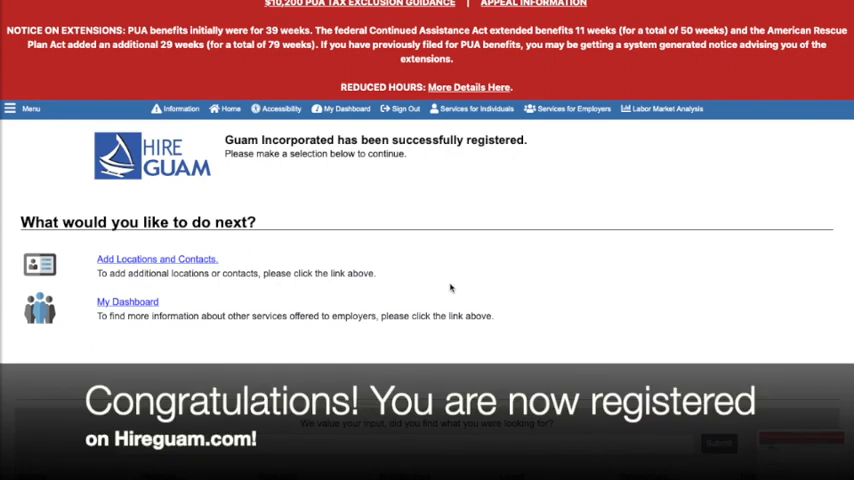